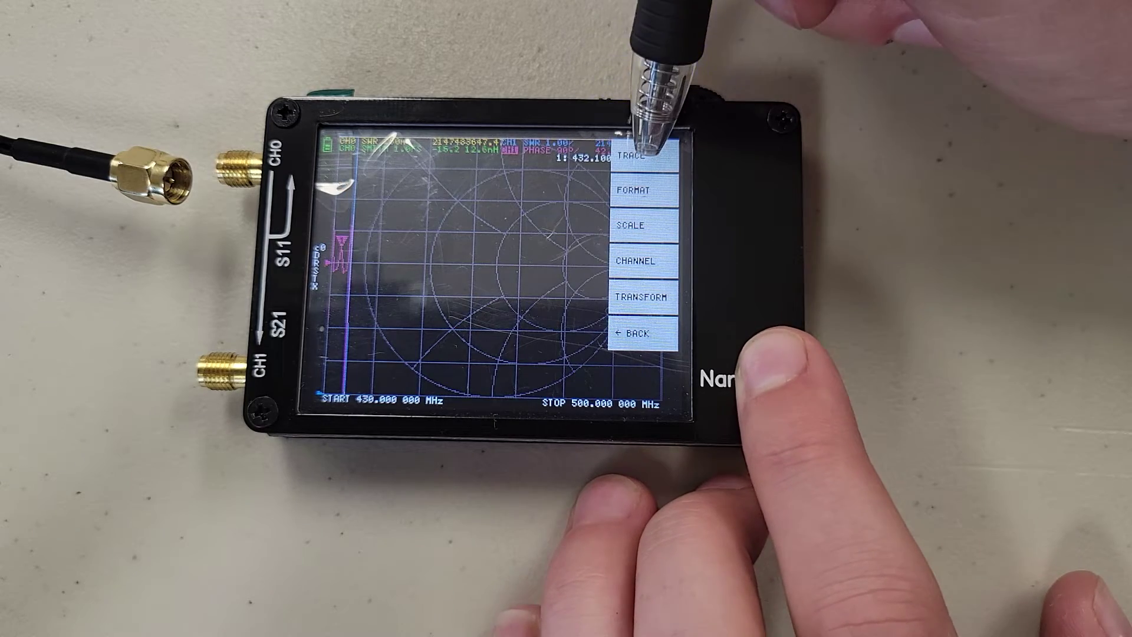
Step: Turn off traces 1–3 so only the SWR trace 0 remains, then dismiss the menus
left_click(640, 166)
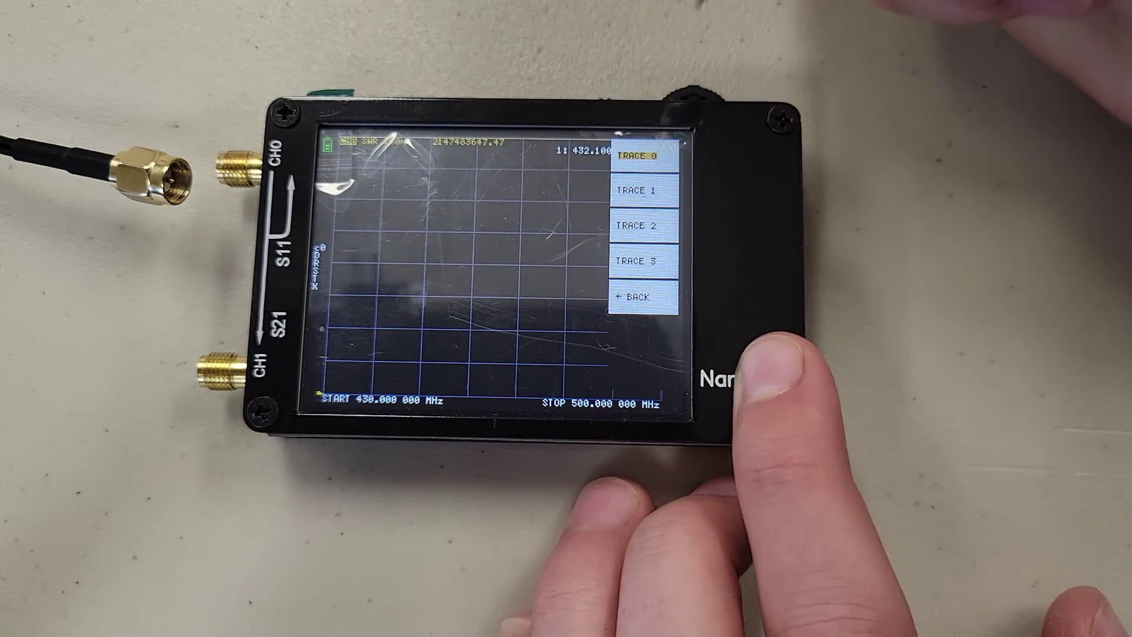
left_click(638, 296)
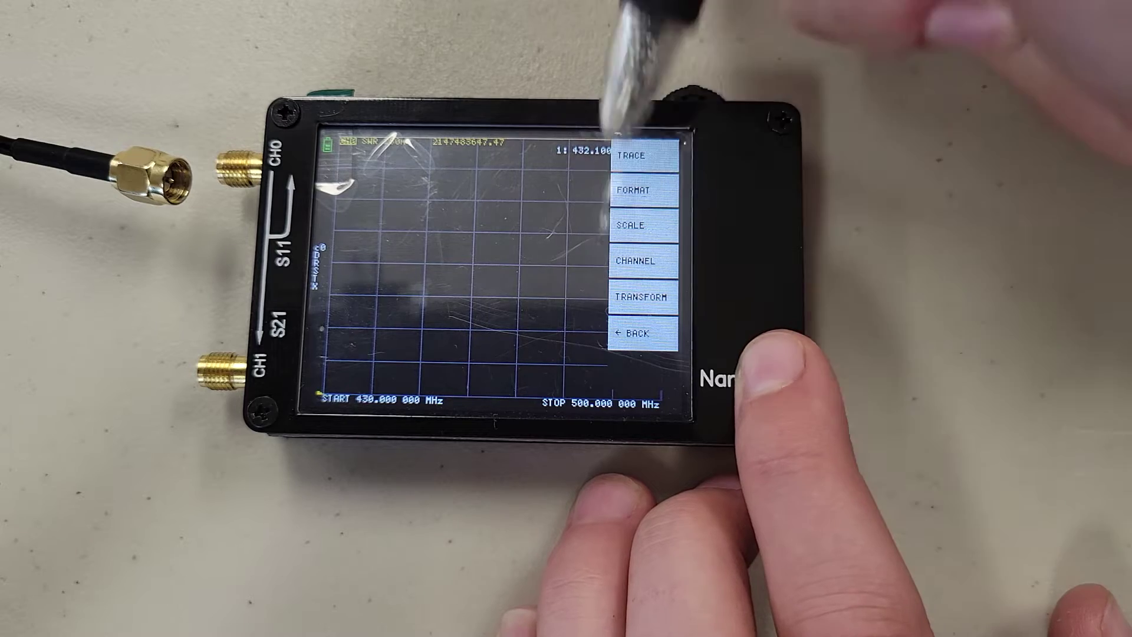
left_click(638, 334)
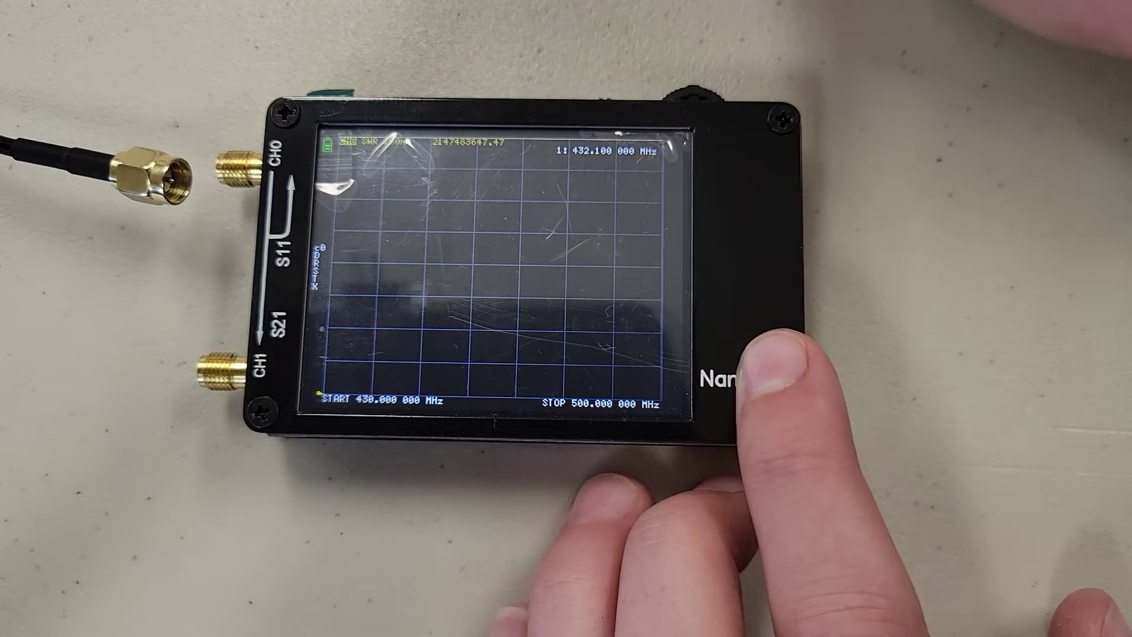